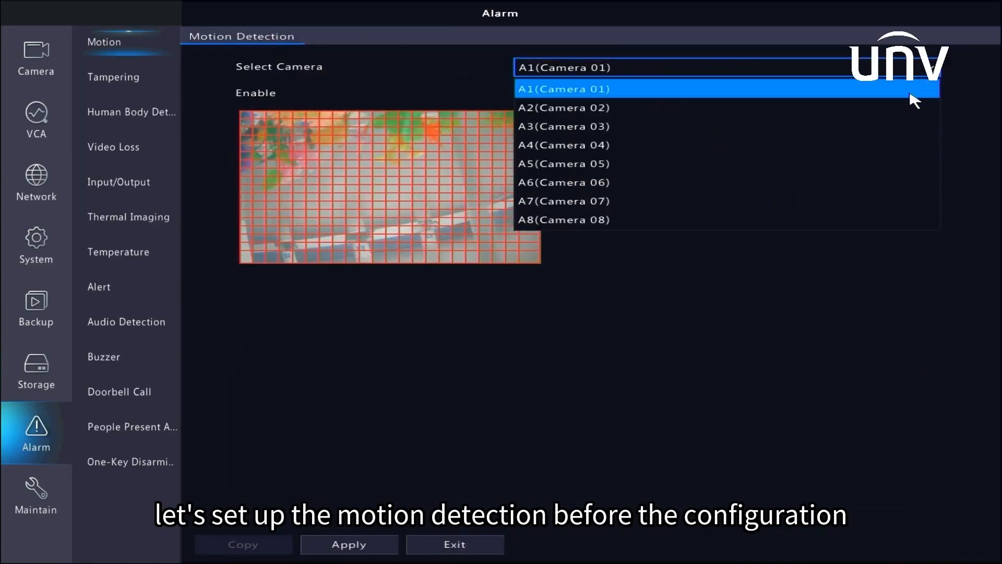
Enable motion detection for A1(Camera 01) with a full-screen detection area and bring up its trigger actions
left_click(563, 87)
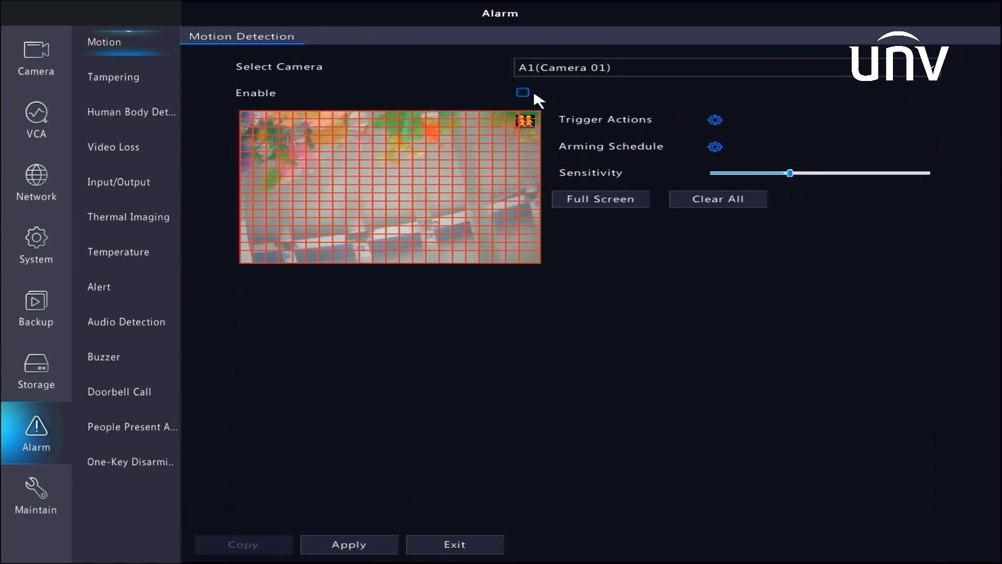
left_click(523, 93)
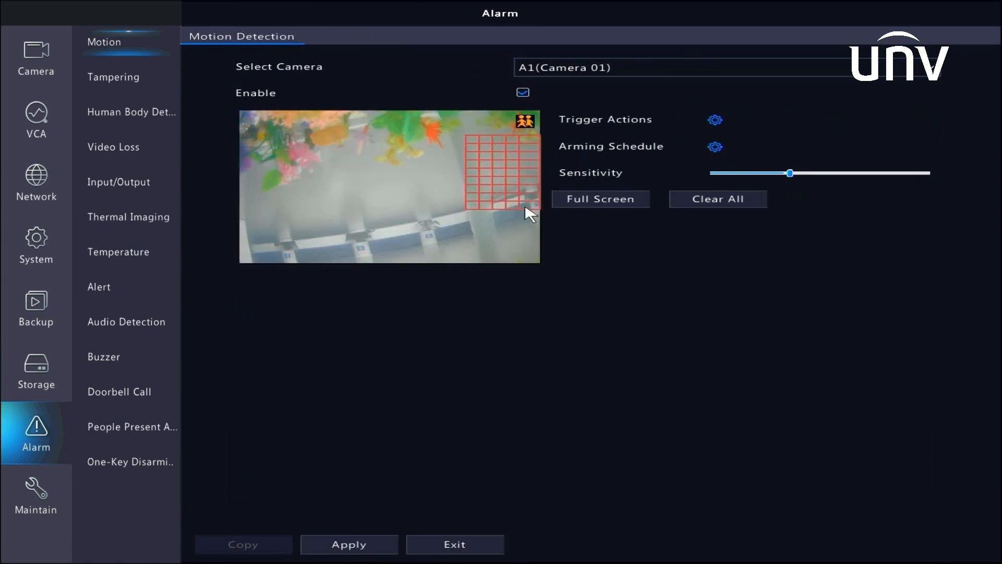
left_click(599, 199)
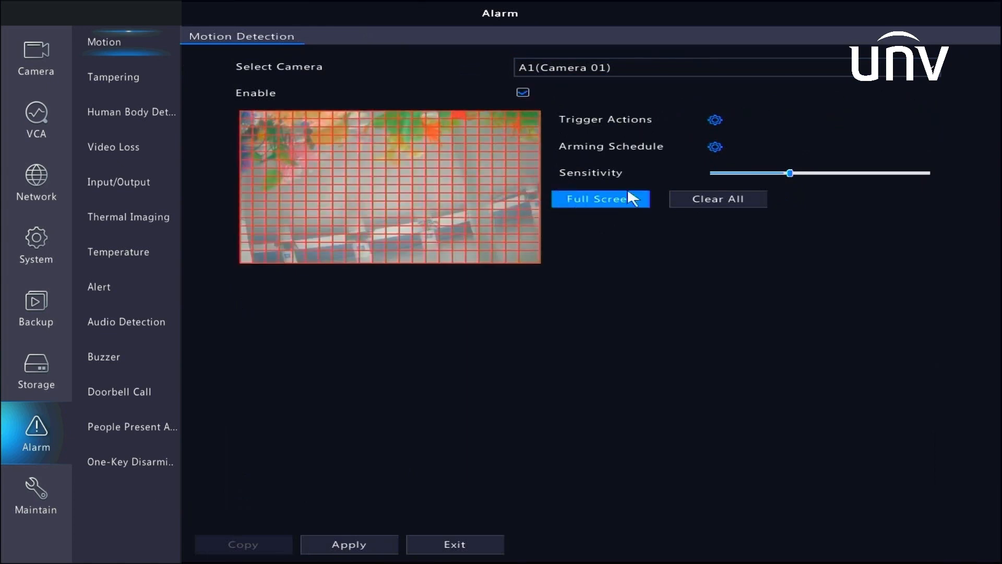
left_click(715, 120)
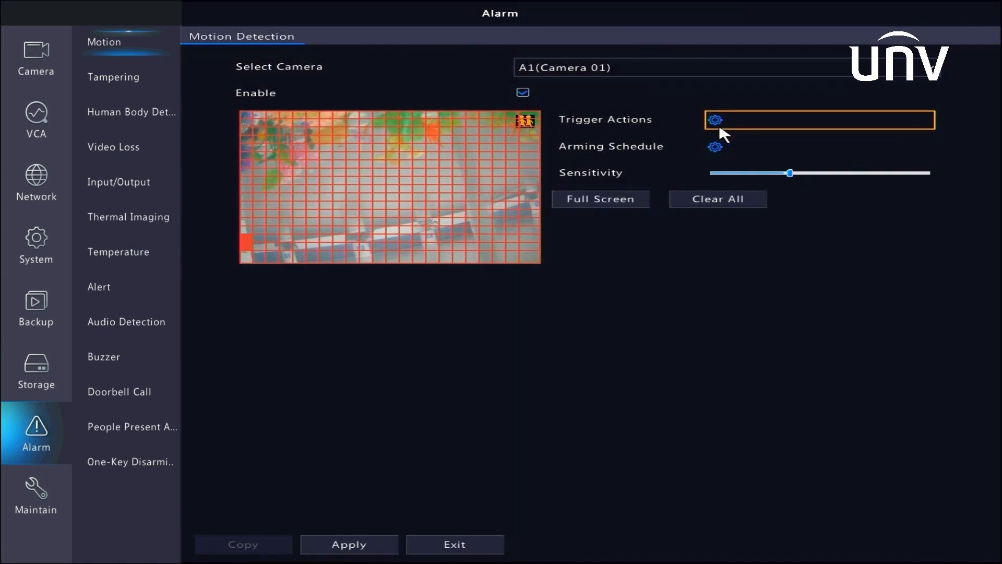
left_click(714, 120)
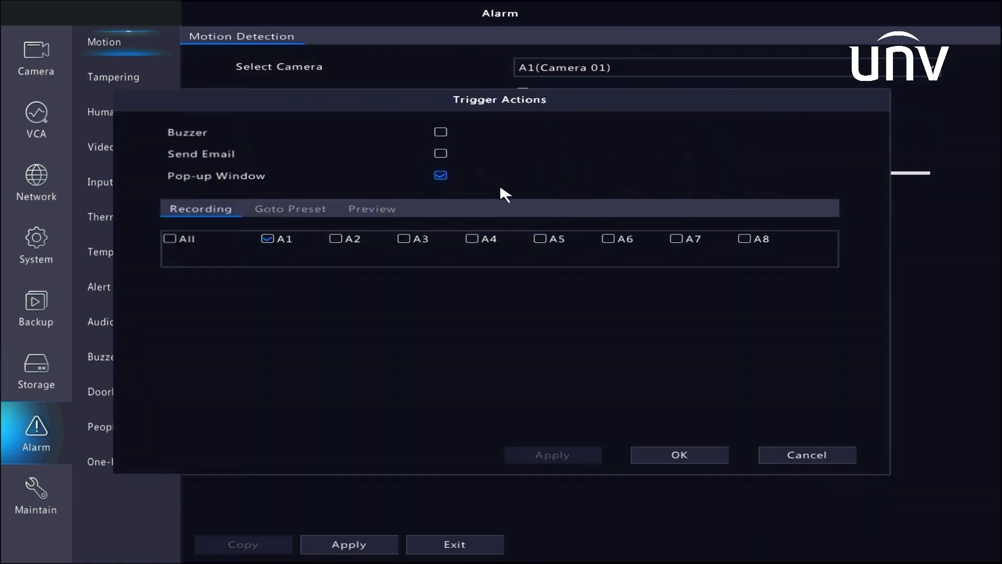
Confirm the trigger actions with Pop-up Window and A1 recording kept
left_click(679, 454)
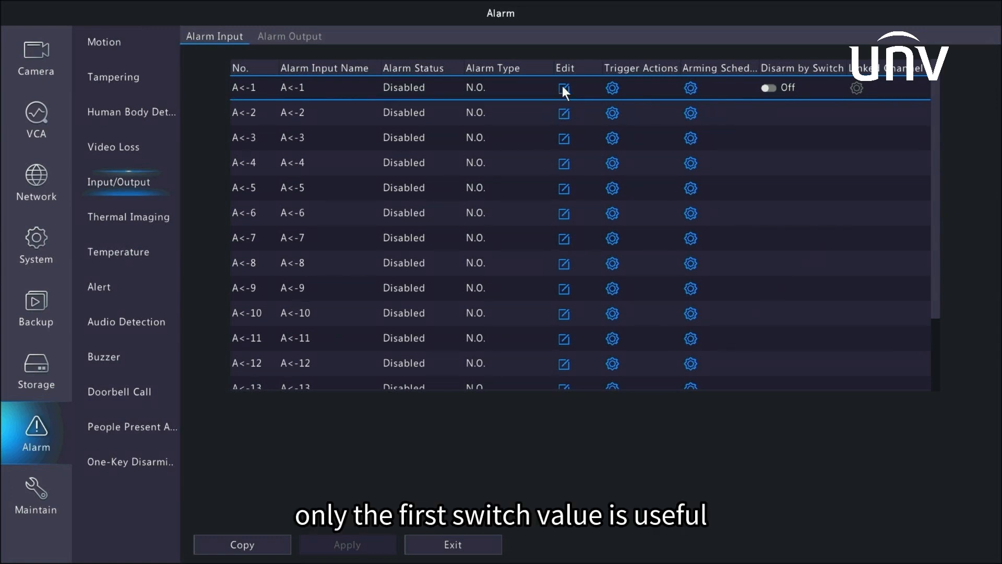
Enable alarm input A<-1 as normally open and turn its Disarm by Switch on
left_click(564, 87)
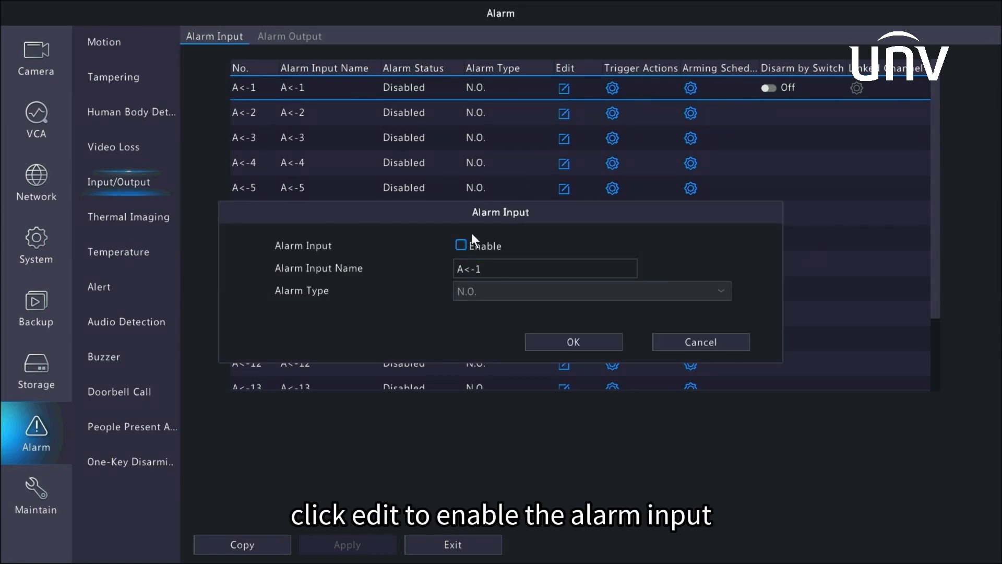
left_click(459, 246)
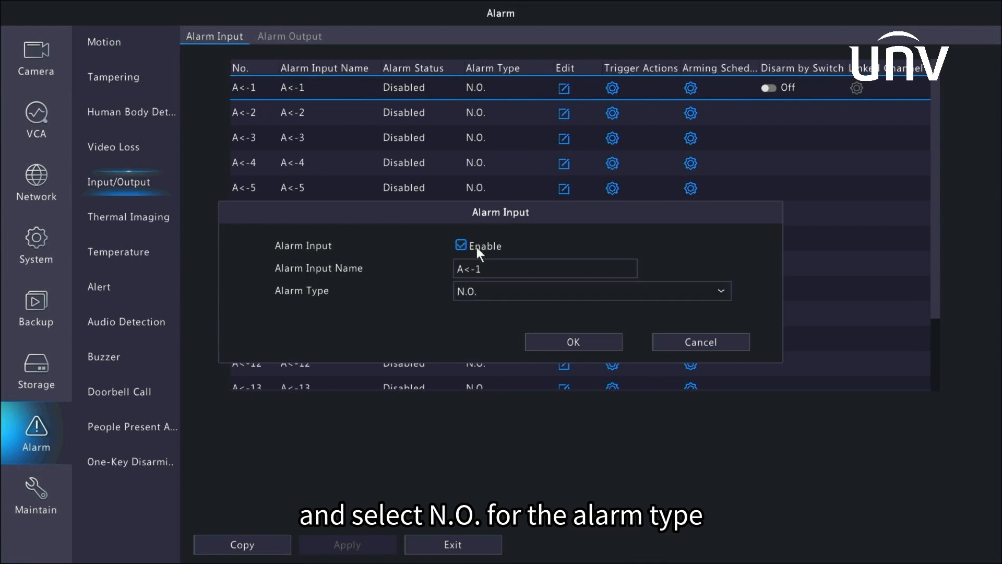
left_click(572, 341)
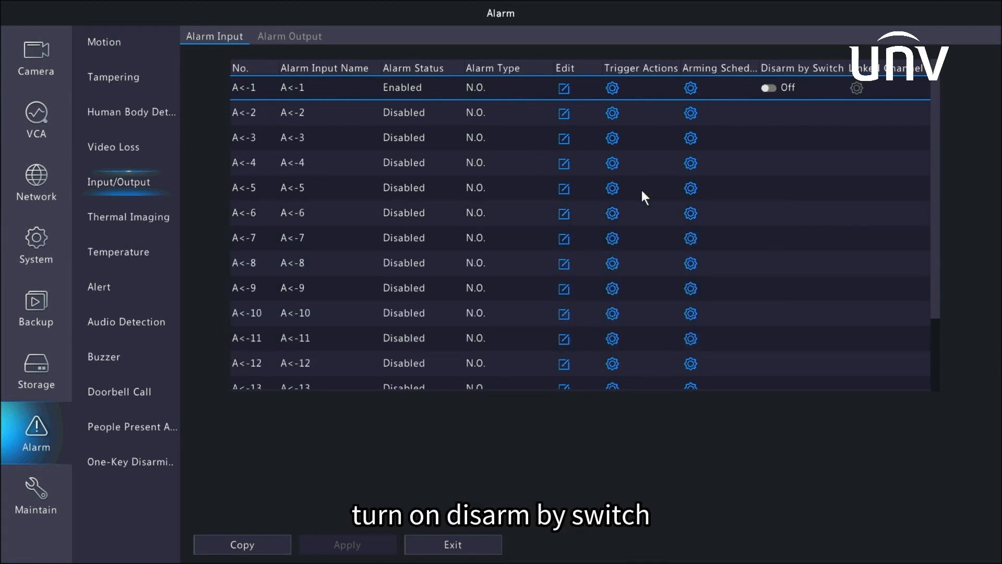
mouse_move(755, 115)
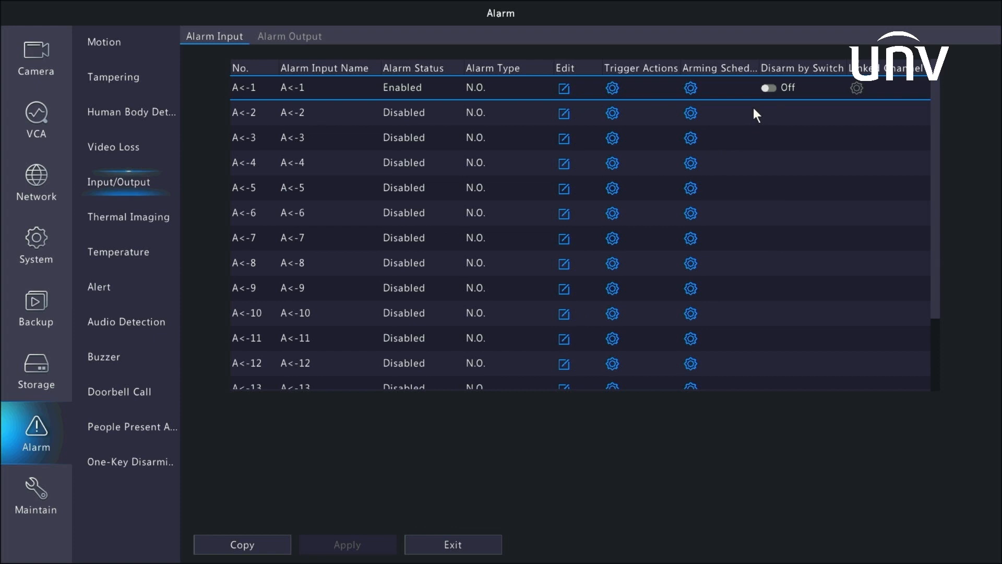
left_click(769, 88)
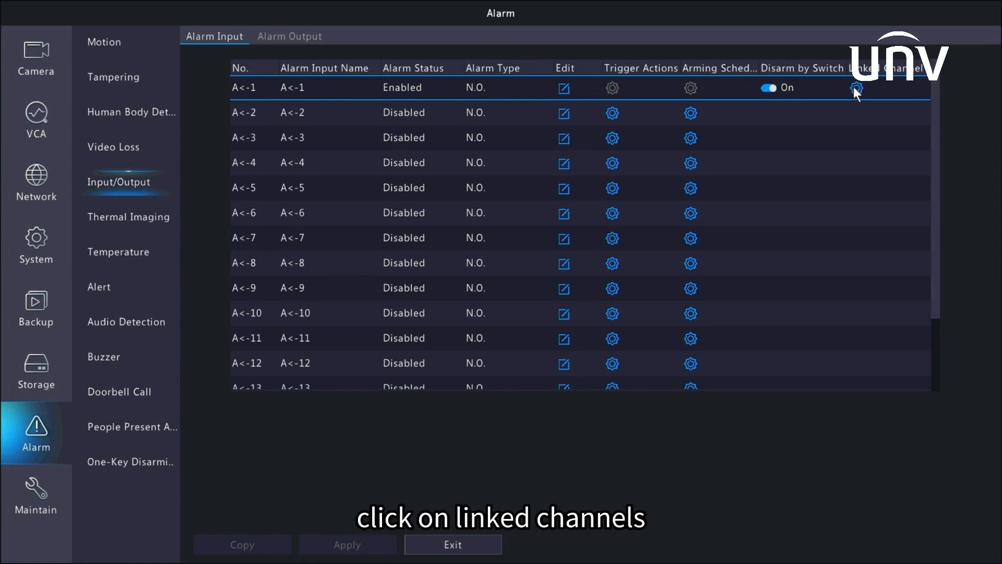
Link channel D2 to alarm input A<-1 for disarming
left_click(857, 88)
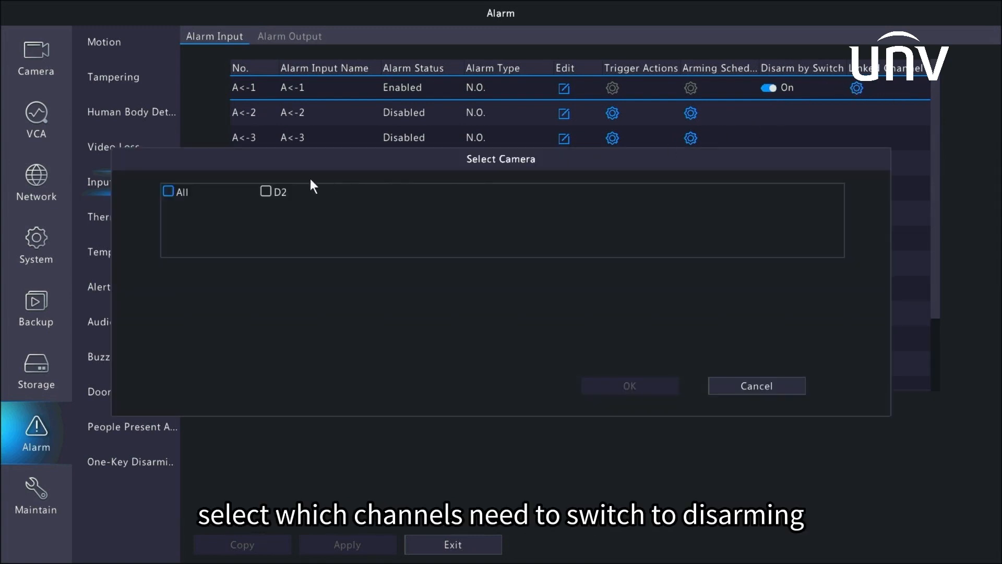
left_click(169, 191)
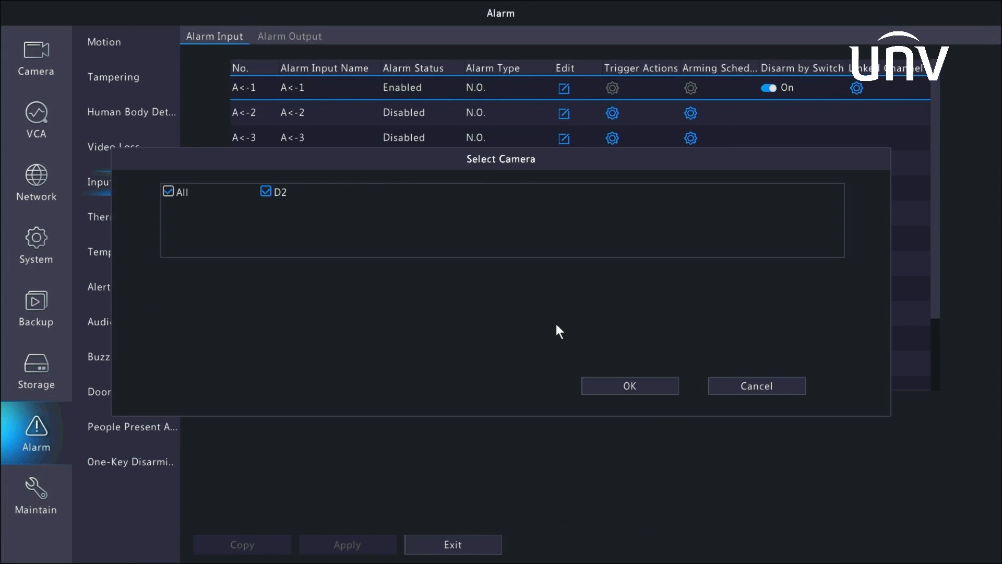
left_click(629, 385)
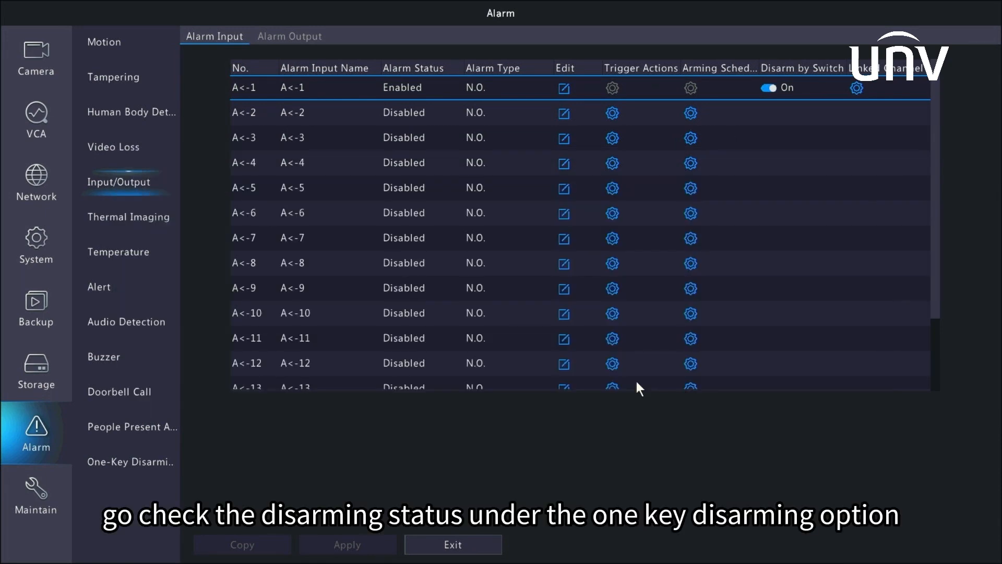
mouse_move(127, 460)
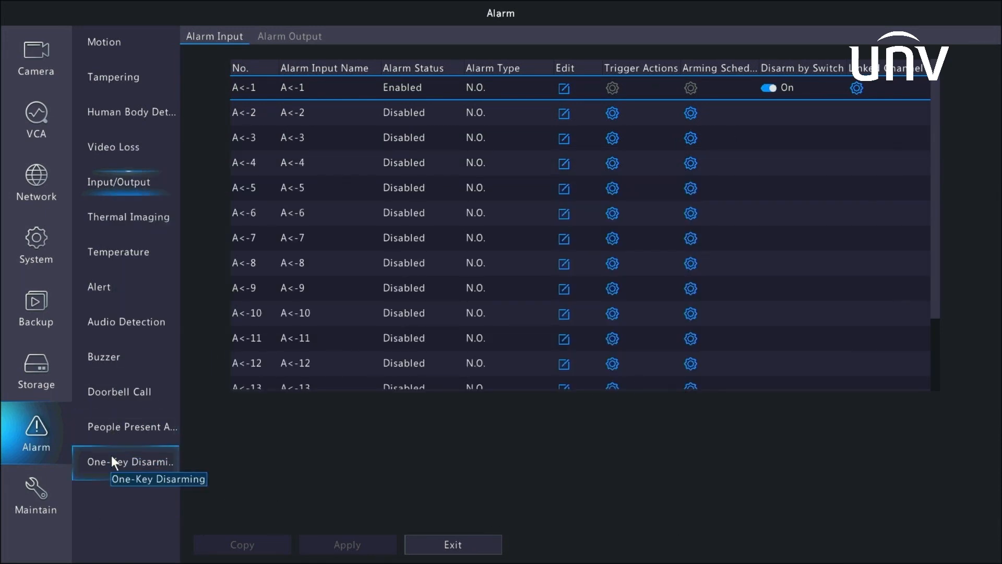
Review One-Key Disarming showing Disarm by Switch with All actions ticked, then return to the camera list
left_click(127, 462)
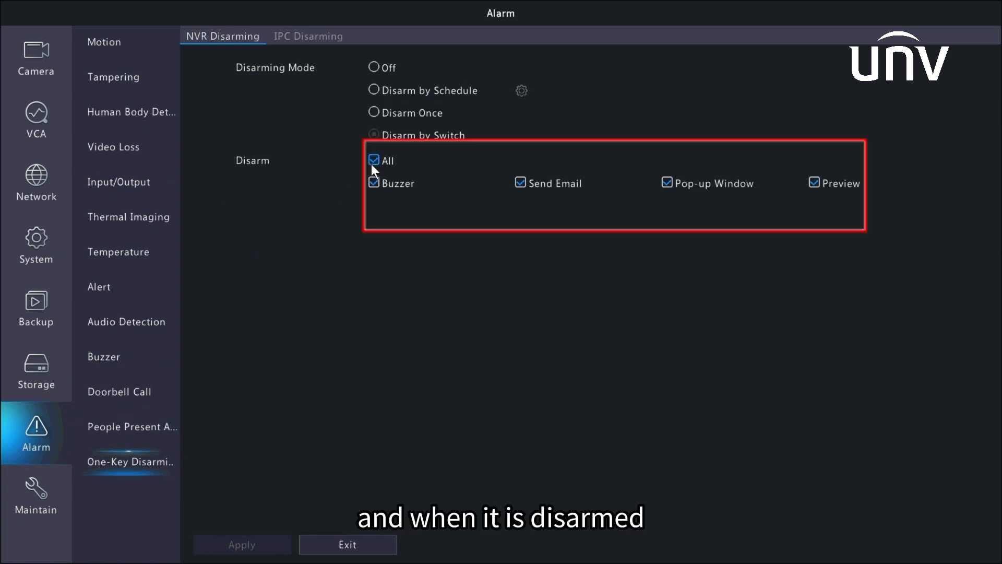
mouse_move(716, 206)
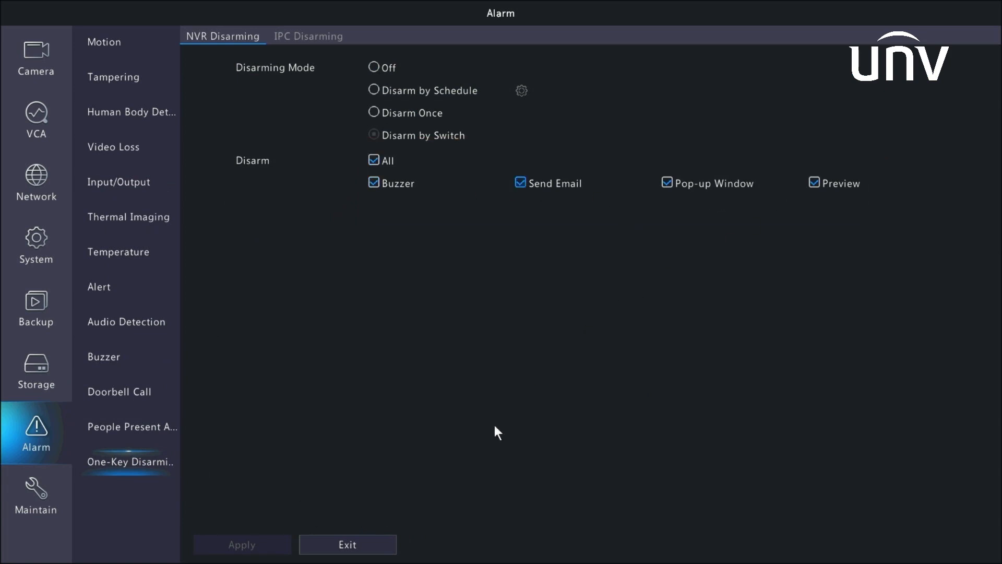
left_click(36, 57)
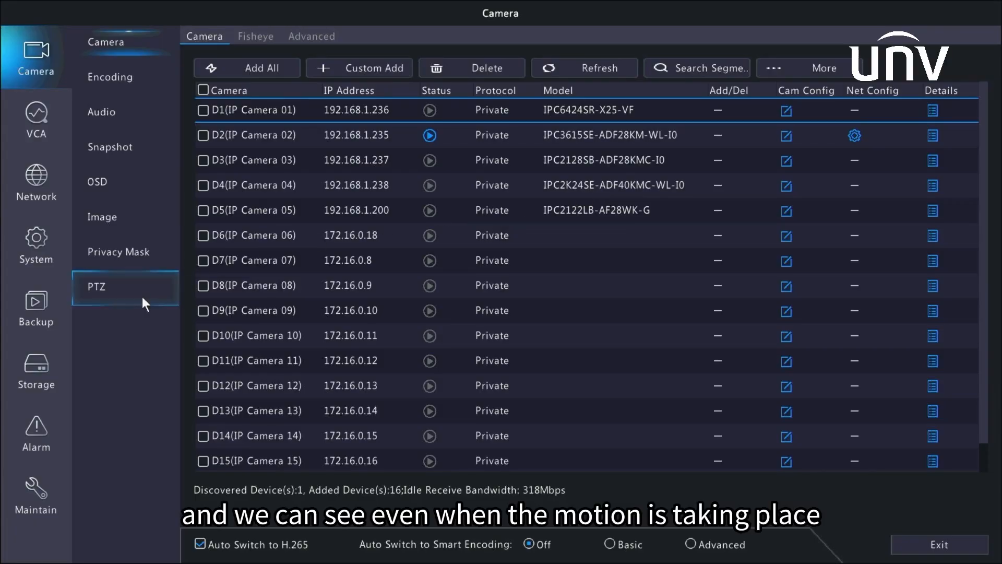
Show the Maintain log filtered to Alarm events for D2 motion and A<-1 input
left_click(35, 495)
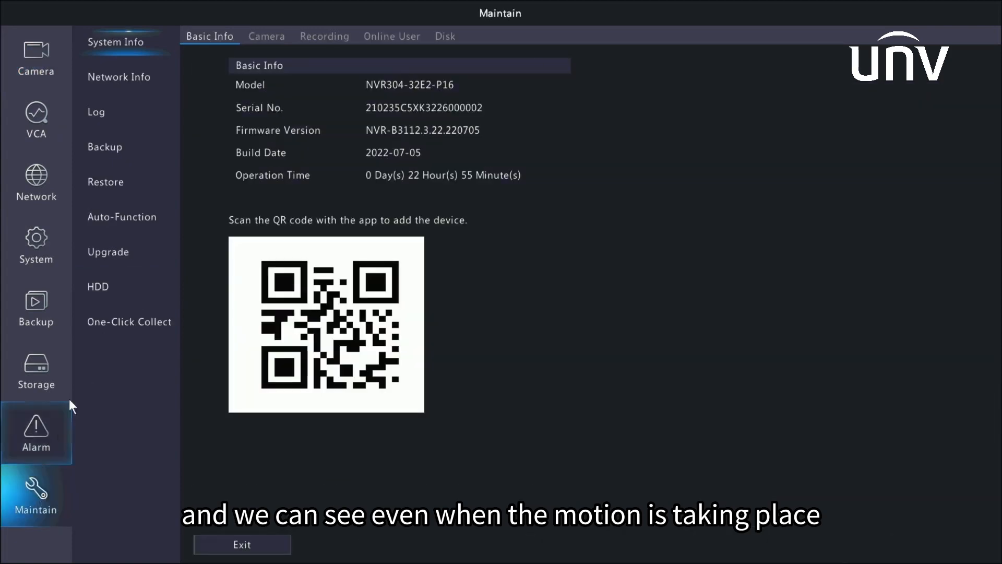
left_click(96, 111)
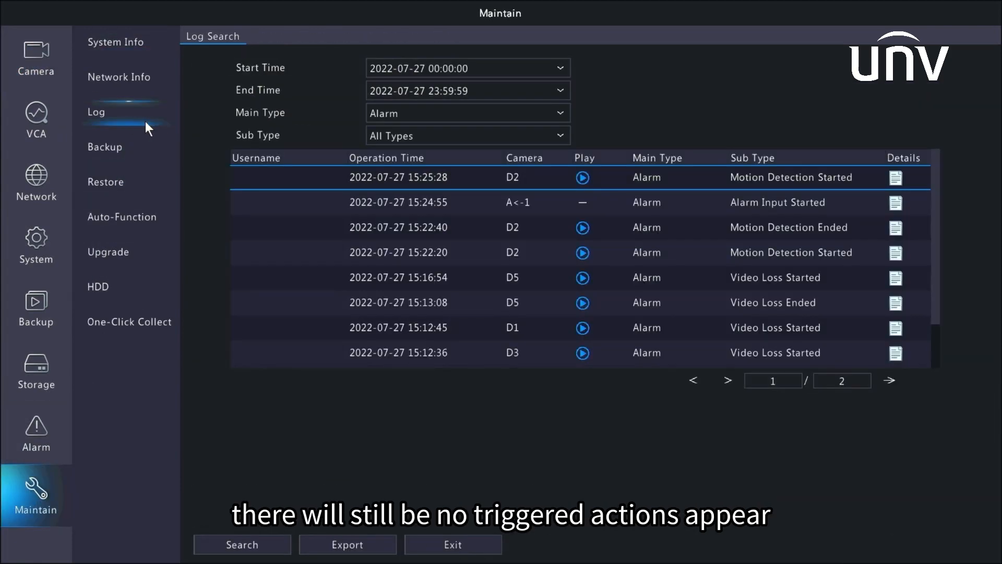